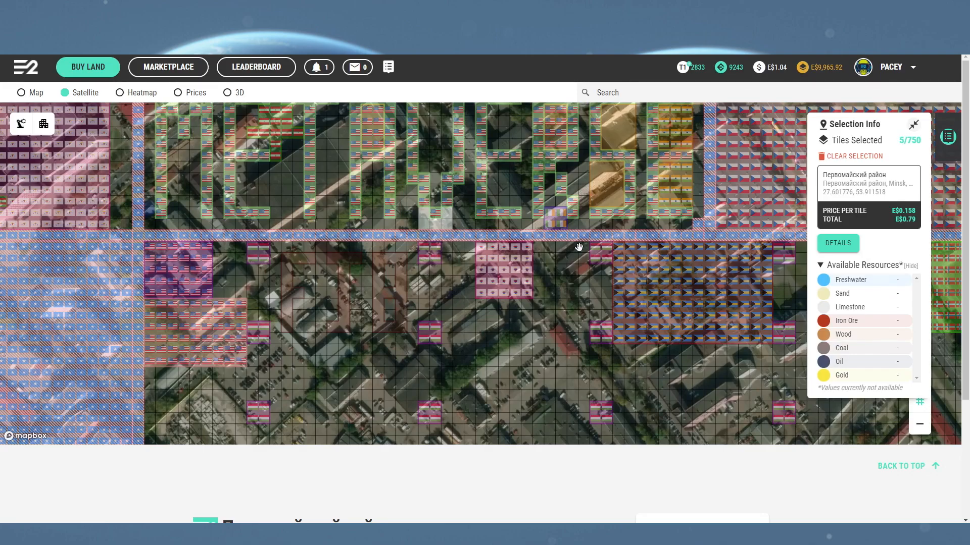
{"action": "mouse_move", "coordinate": [843, 156]}
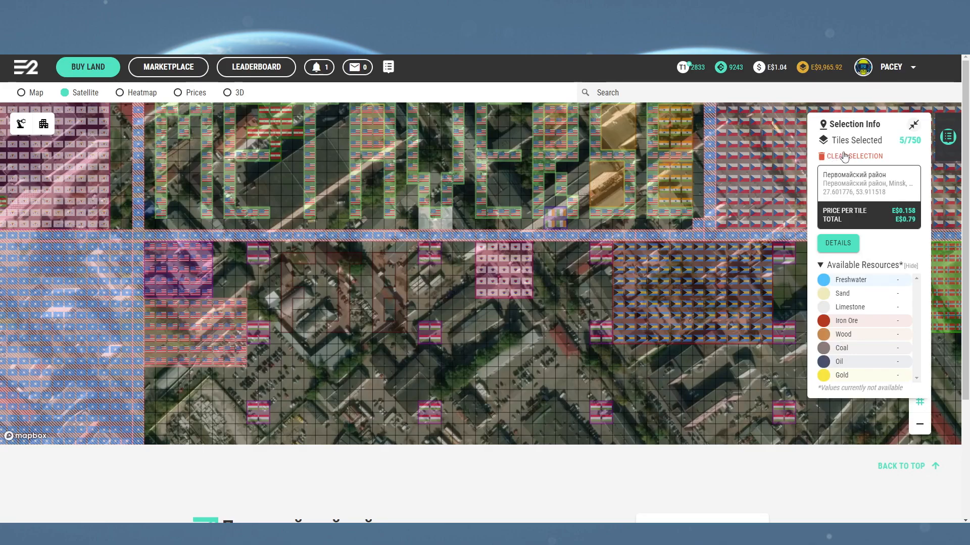
Step: Clear the old selection and start Buy Now on three Minsk tiles totalling 0.47 USD
{"action": "left_click", "coordinate": [857, 155]}
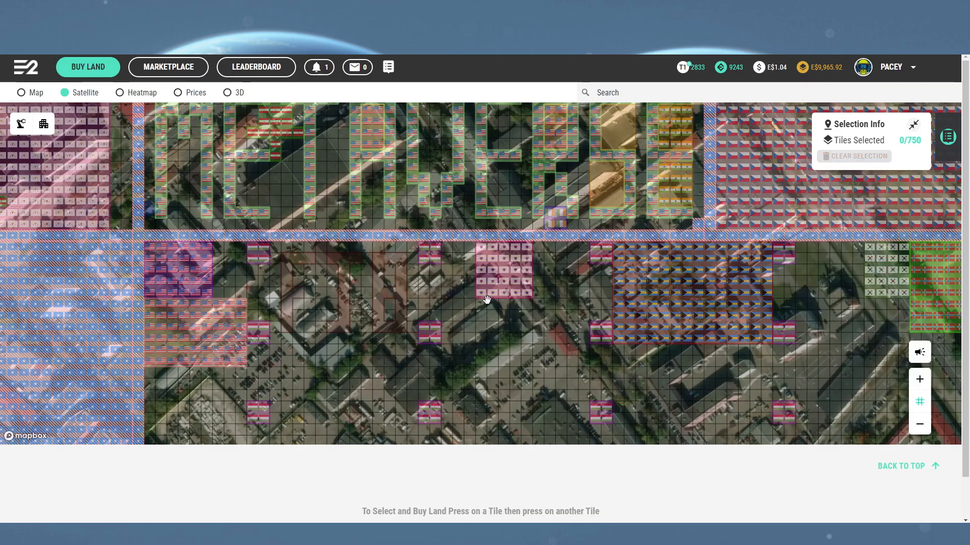
{"action": "mouse_move", "coordinate": [420, 211]}
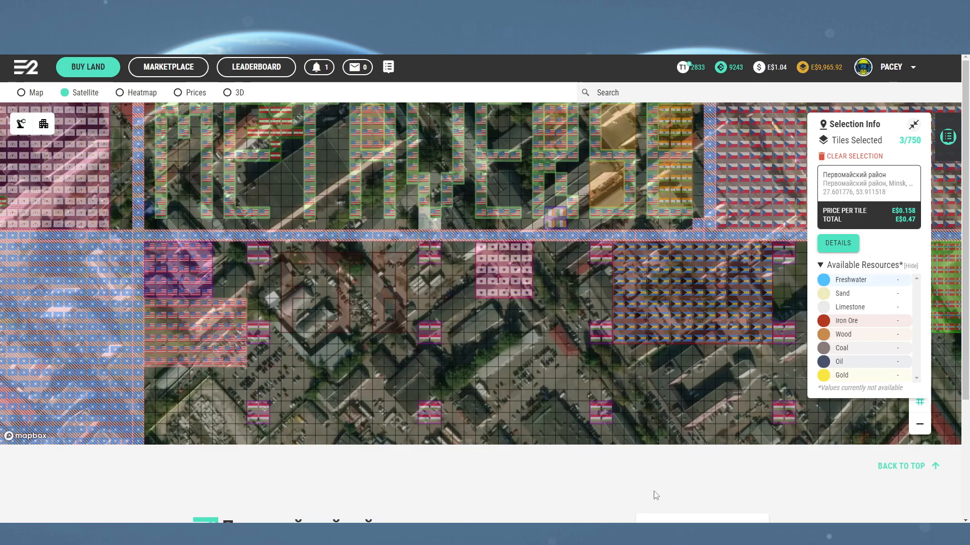
{"action": "scroll", "scroll_direction": "down", "scroll_amount": 3}
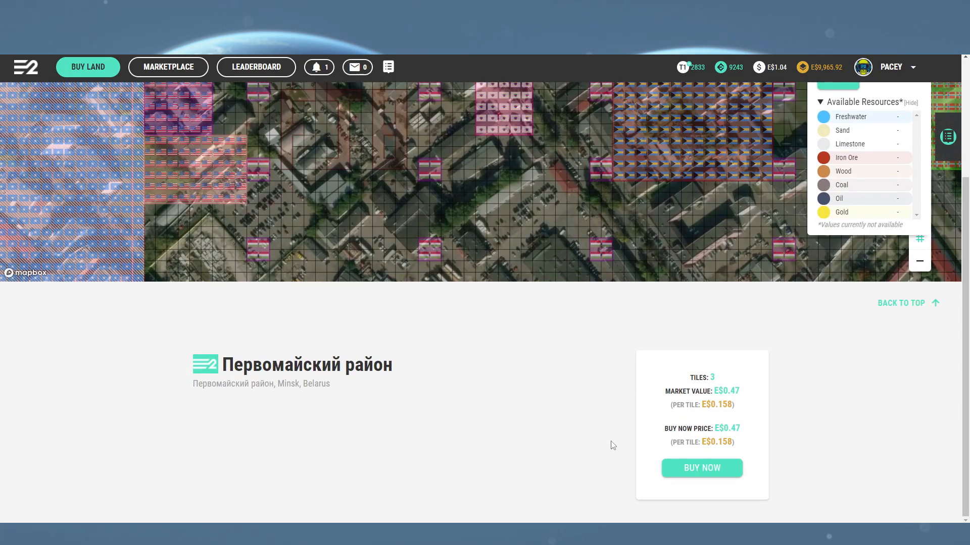
{"action": "left_click", "coordinate": [701, 468]}
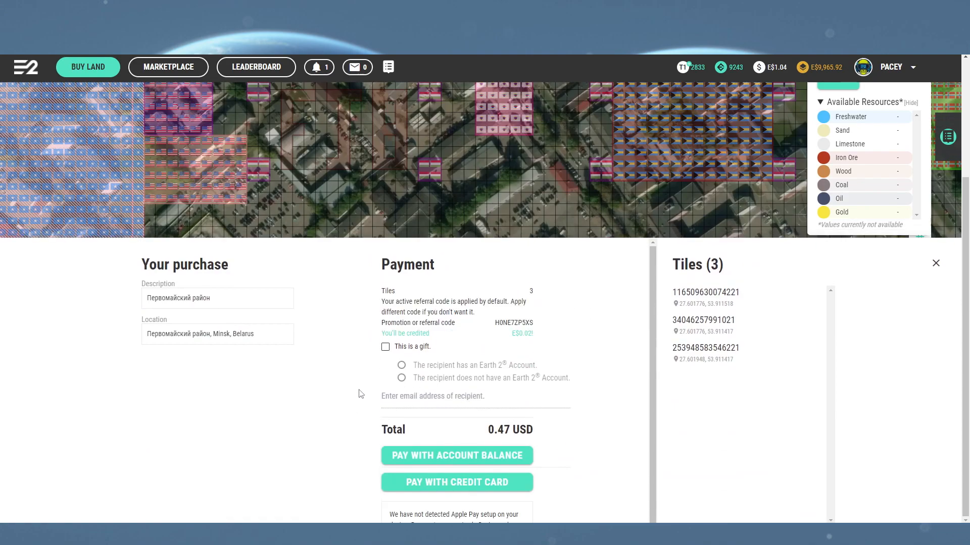
{"action": "left_click", "coordinate": [385, 347]}
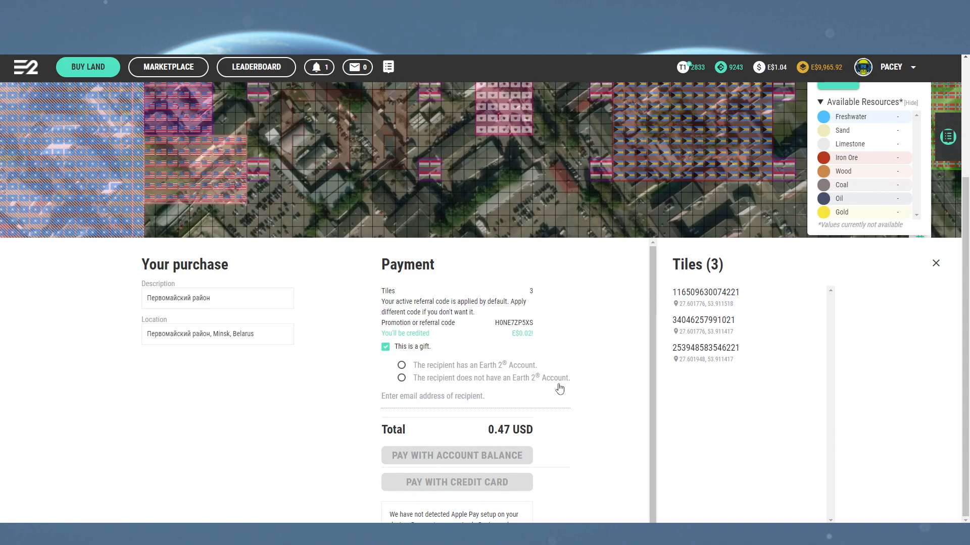
{"action": "left_click", "coordinate": [401, 378]}
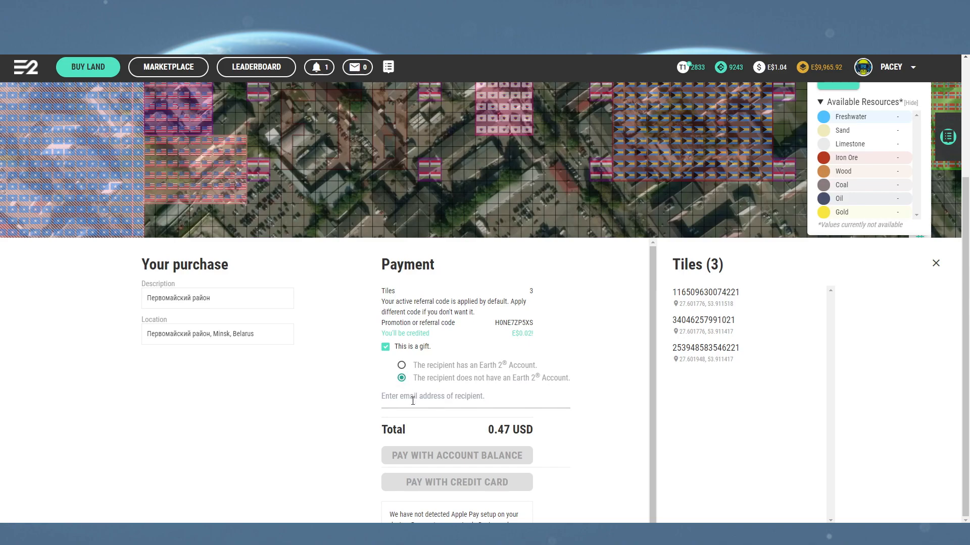
{"action": "left_click", "coordinate": [401, 365]}
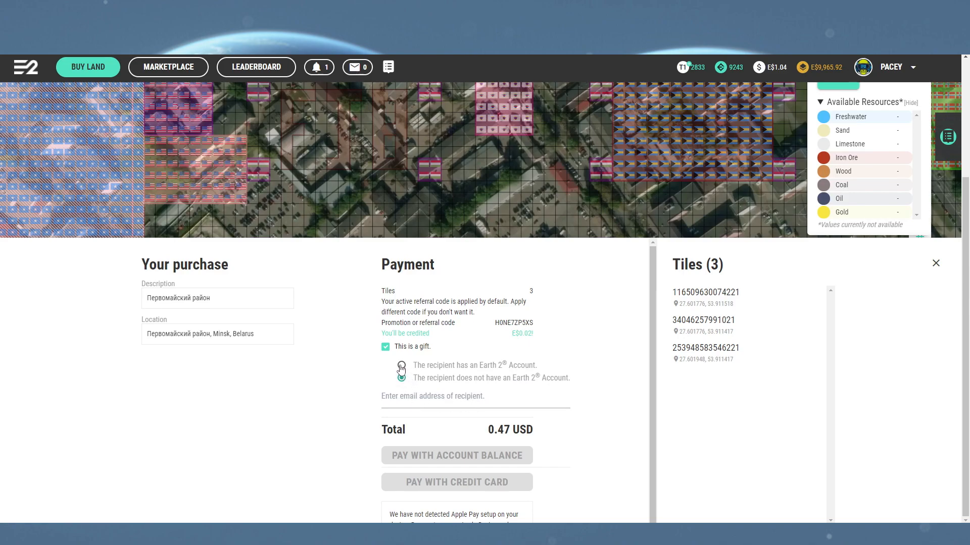
{"action": "left_click", "coordinate": [401, 365]}
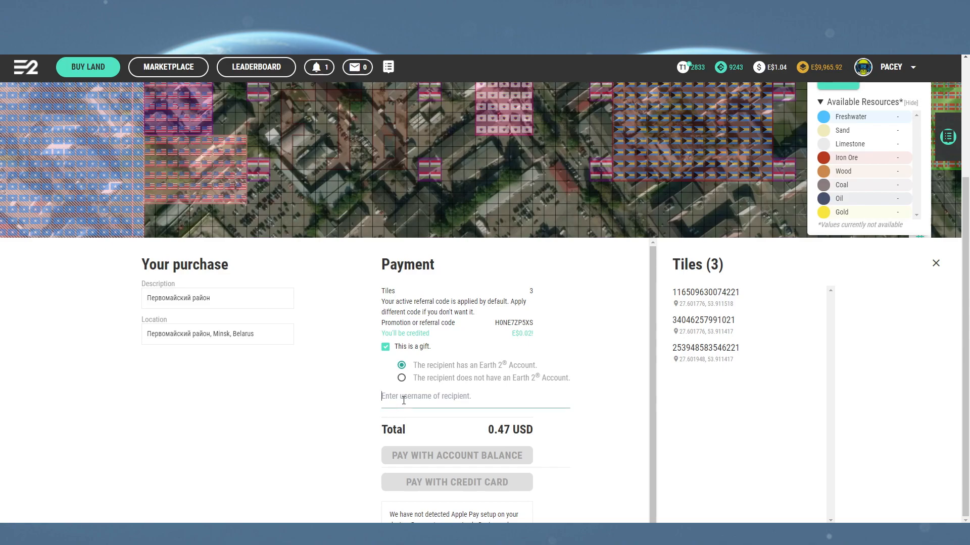
{"action": "type", "text": "wizardoz"}
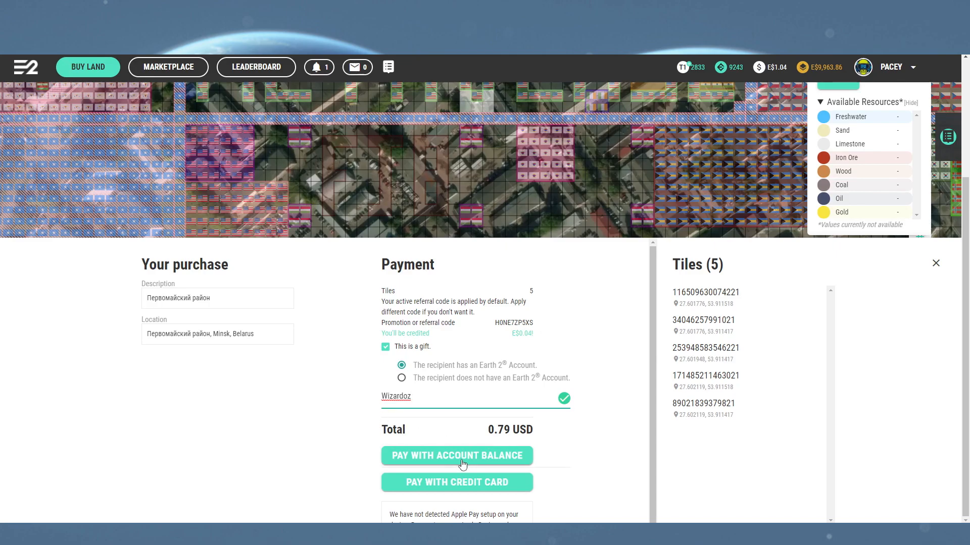
Step: Pay E$0.47 from account balance, retrying with the reCAPTCHA after the first rejection
{"action": "left_click", "coordinate": [457, 455]}
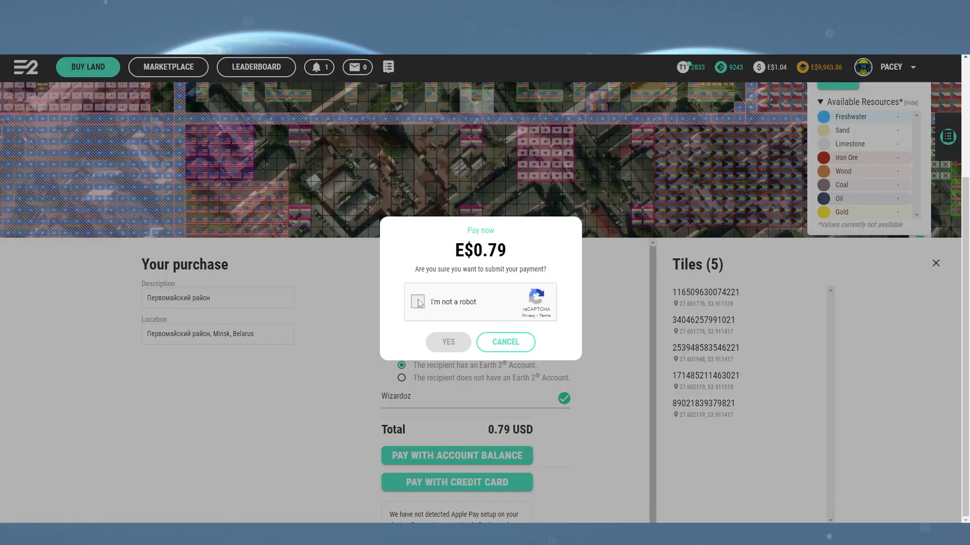
{"action": "left_click", "coordinate": [447, 342]}
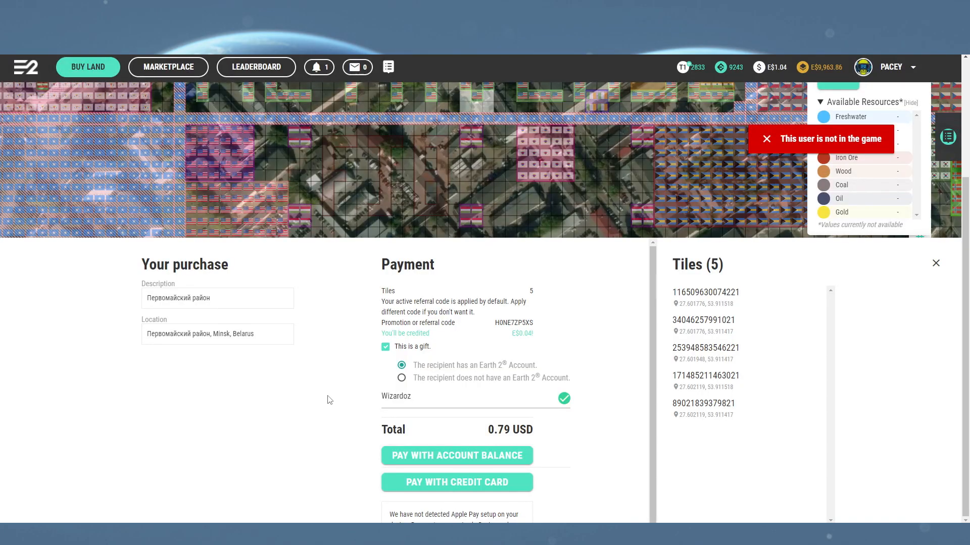
{"action": "left_click", "coordinate": [456, 455]}
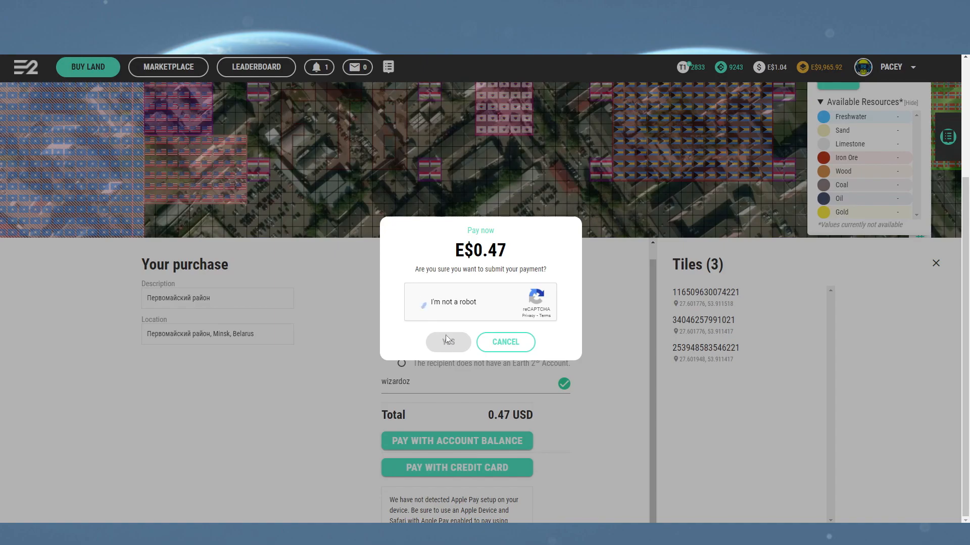
{"action": "left_click", "coordinate": [447, 302]}
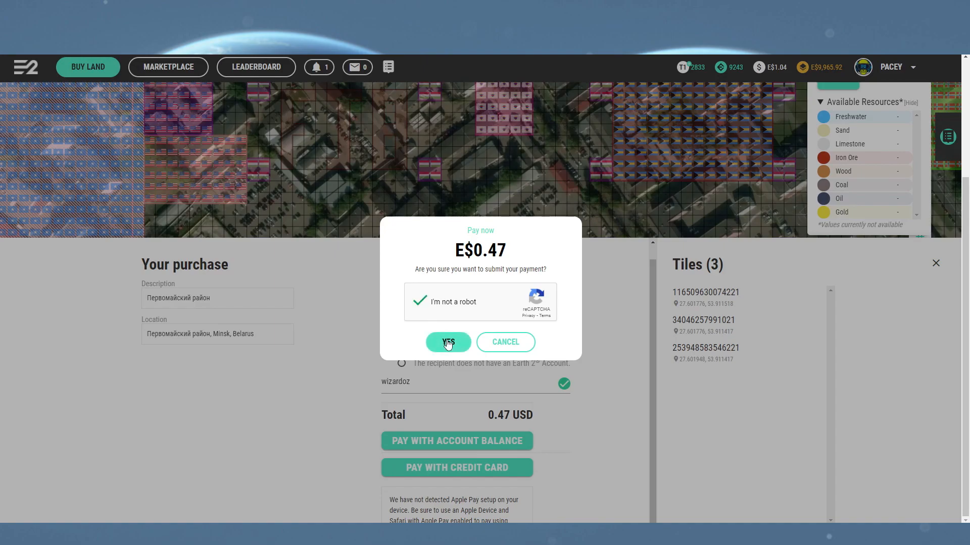
{"action": "left_click", "coordinate": [448, 343]}
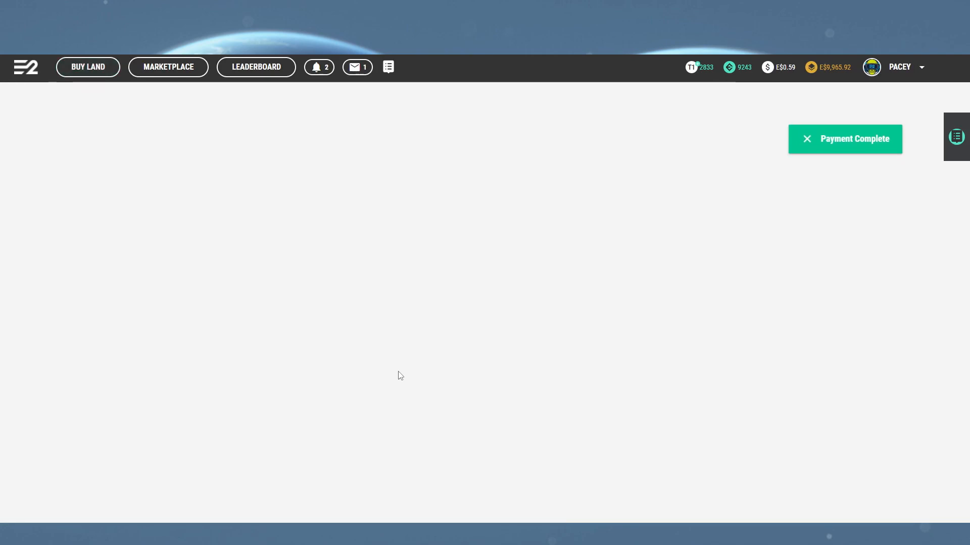
Step: Copy the gift code from the newest 'Someone bought you a gift!' inbox message
{"action": "left_click", "coordinate": [357, 67]}
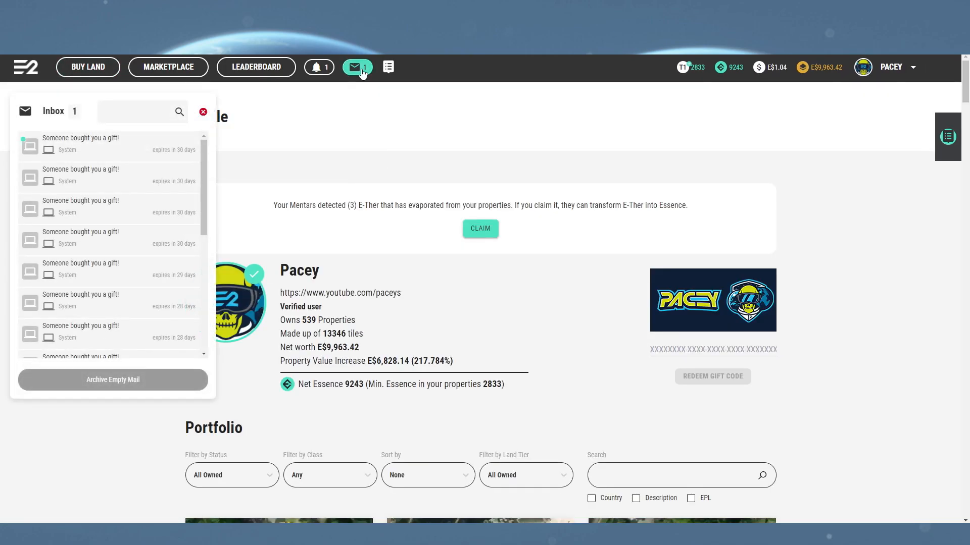
{"action": "mouse_move", "coordinate": [130, 153]}
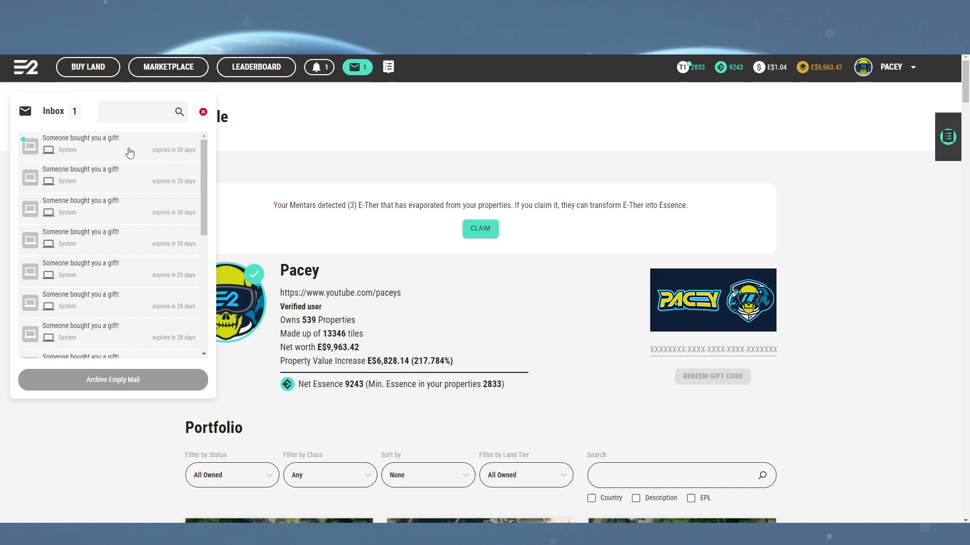
{"action": "left_click", "coordinate": [81, 145]}
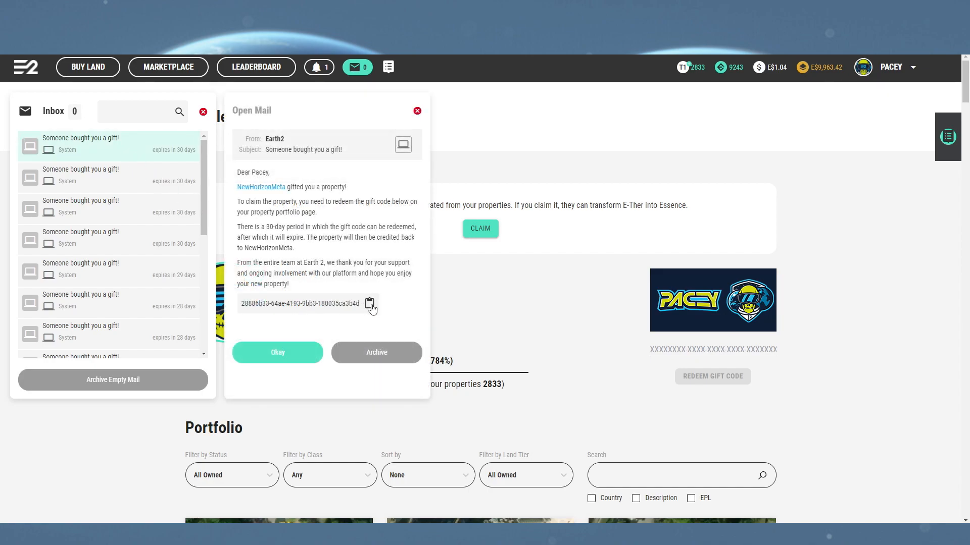
{"action": "left_click", "coordinate": [370, 304]}
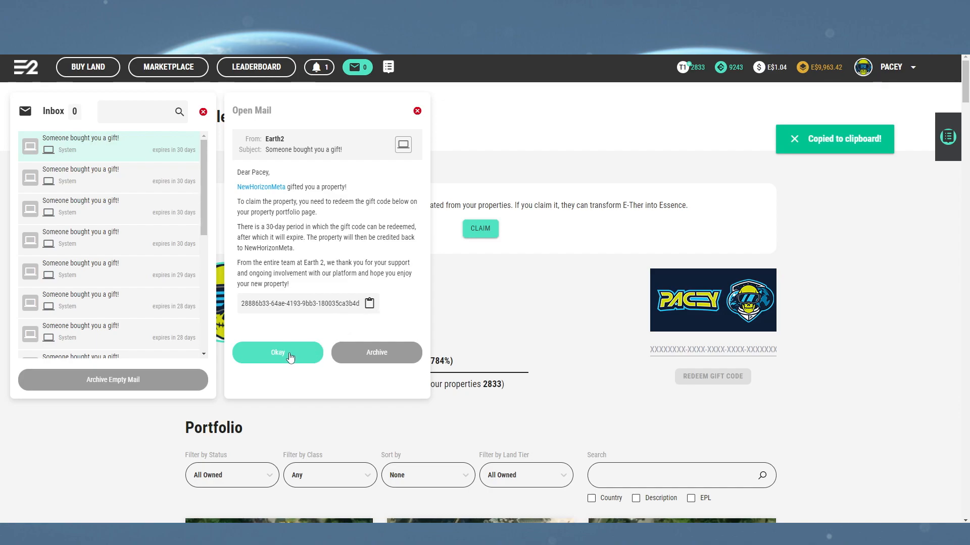
{"action": "left_click", "coordinate": [276, 353]}
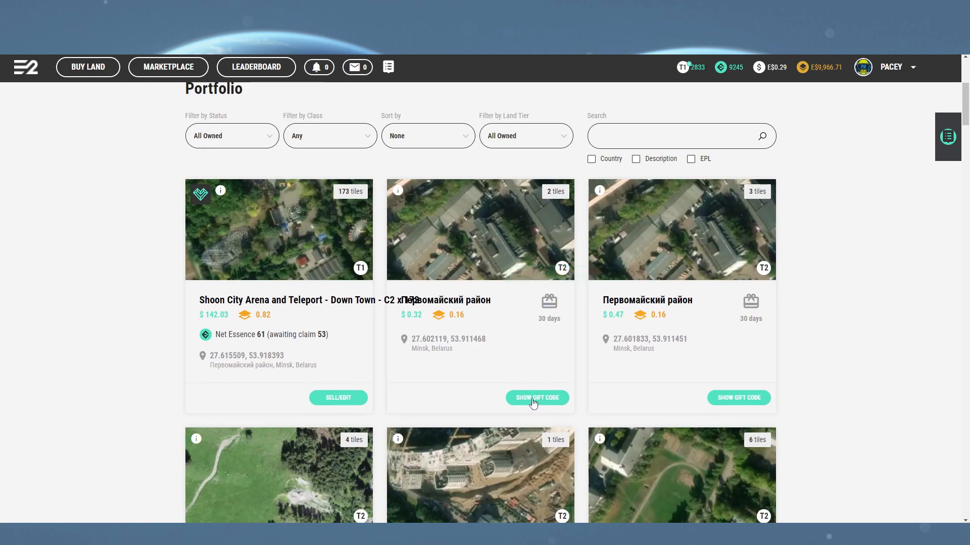
{"action": "mouse_move", "coordinate": [539, 354]}
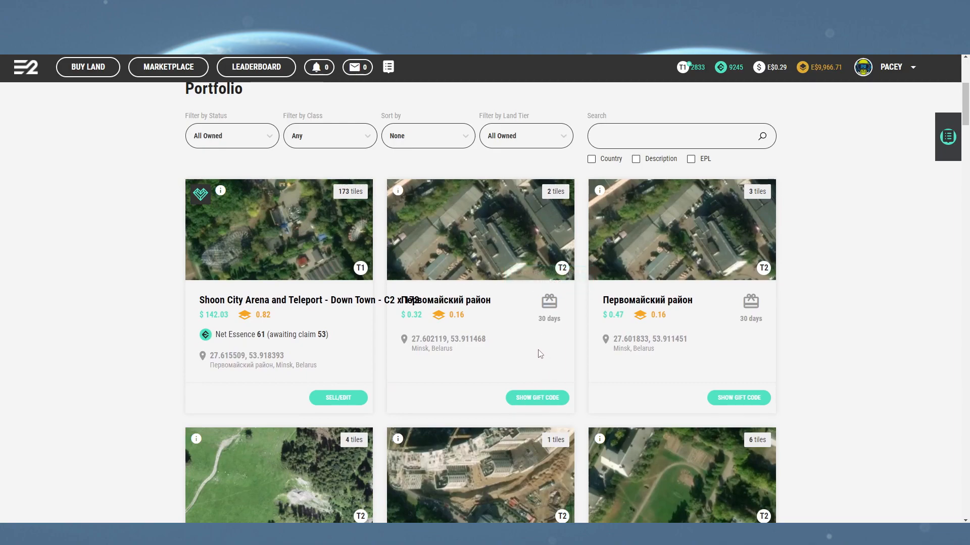
{"action": "mouse_move", "coordinate": [526, 320]}
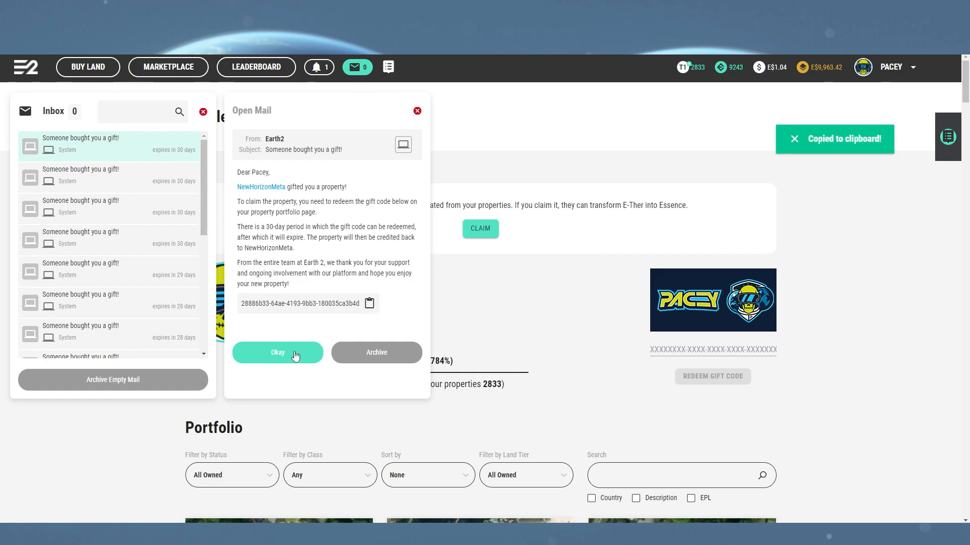
Step: Paste the copied code into the profile's gift field and redeem the Triesenberg property
{"action": "left_click", "coordinate": [277, 352]}
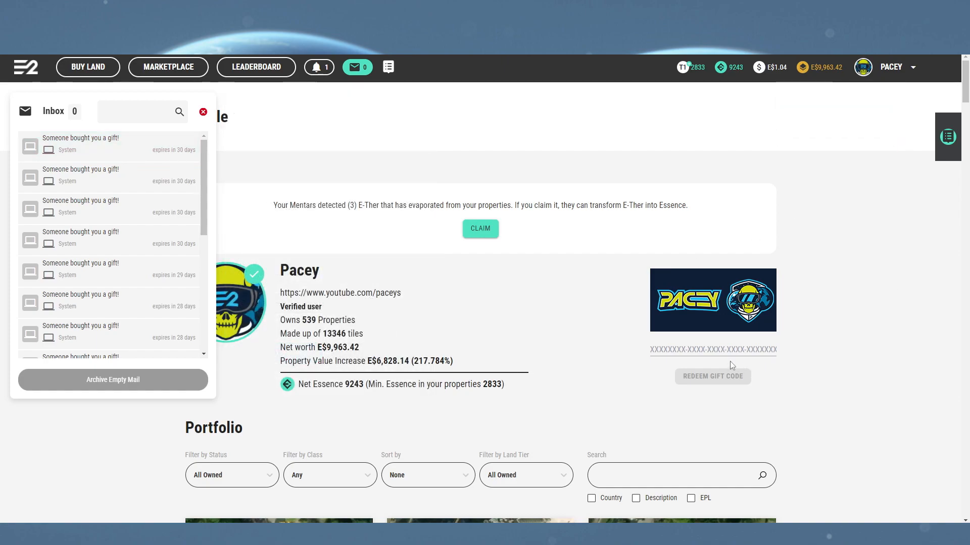
{"action": "left_click", "coordinate": [357, 66]}
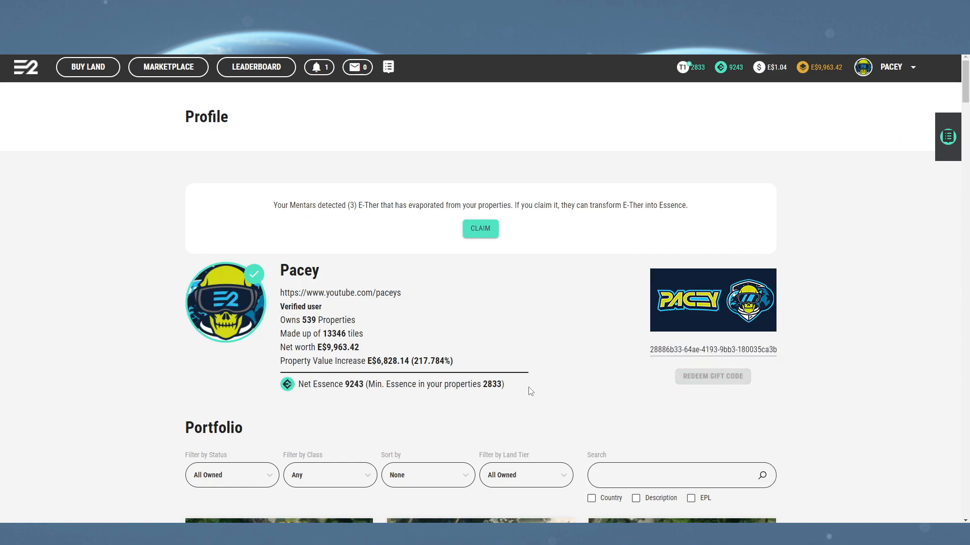
{"action": "left_click", "coordinate": [712, 375]}
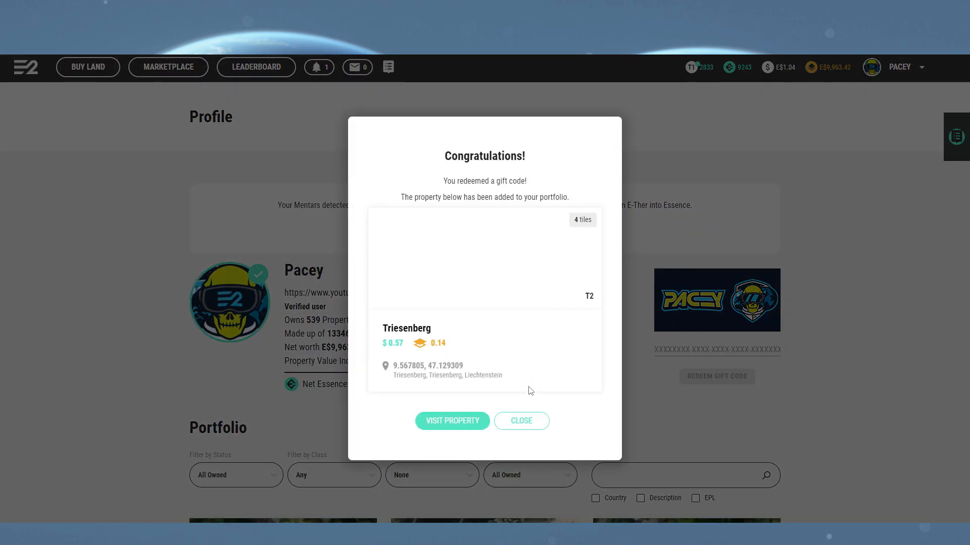